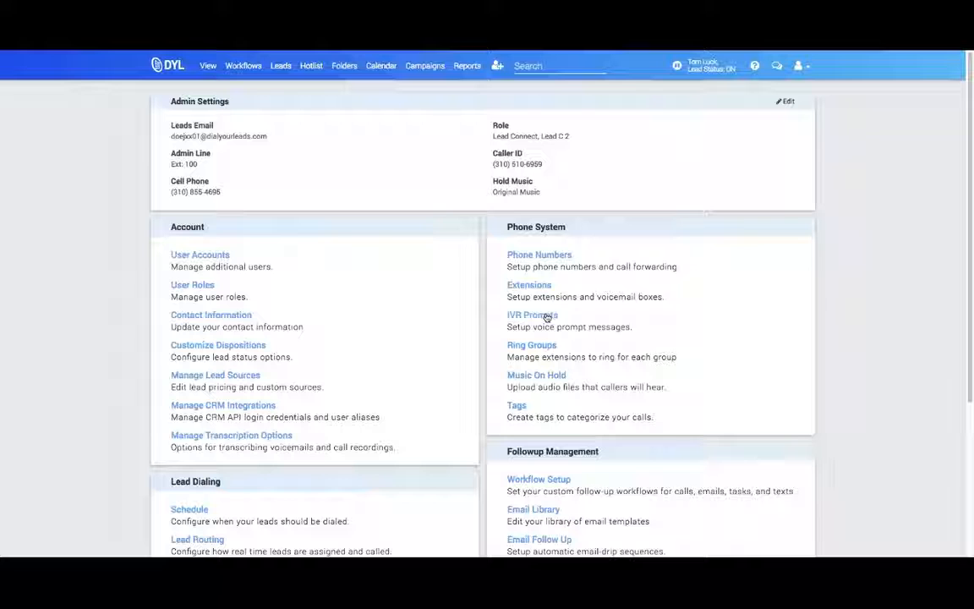
# - Go to the IVR Prompts page under Phone System
pyautogui.click(532, 315)
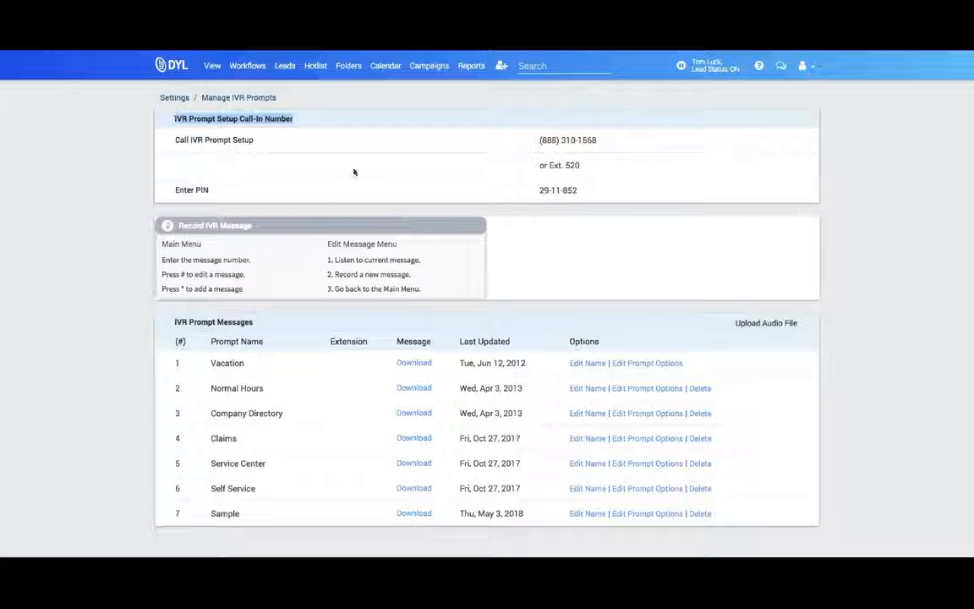
pyautogui.moveTo(480, 235)
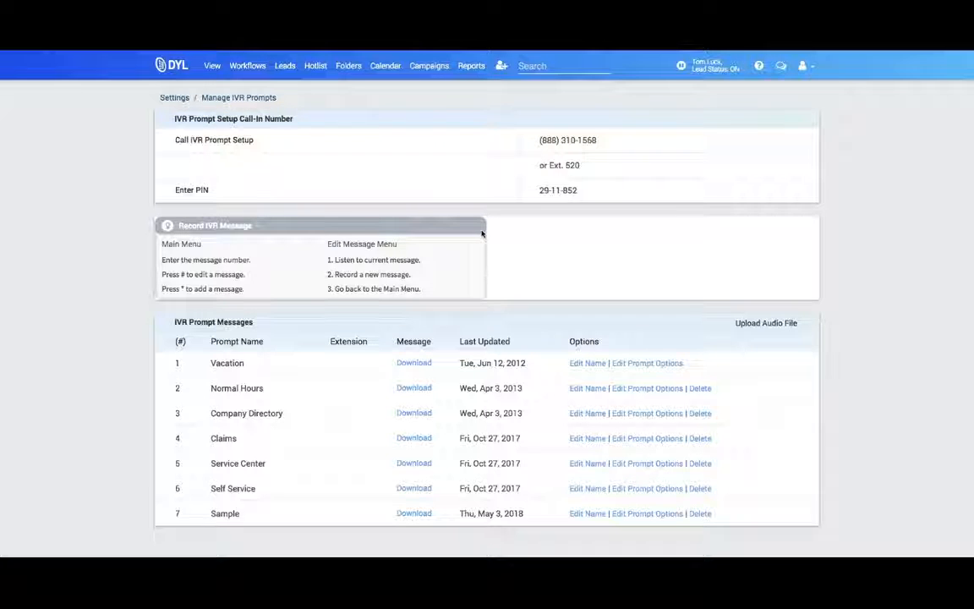
pyautogui.moveTo(277, 513)
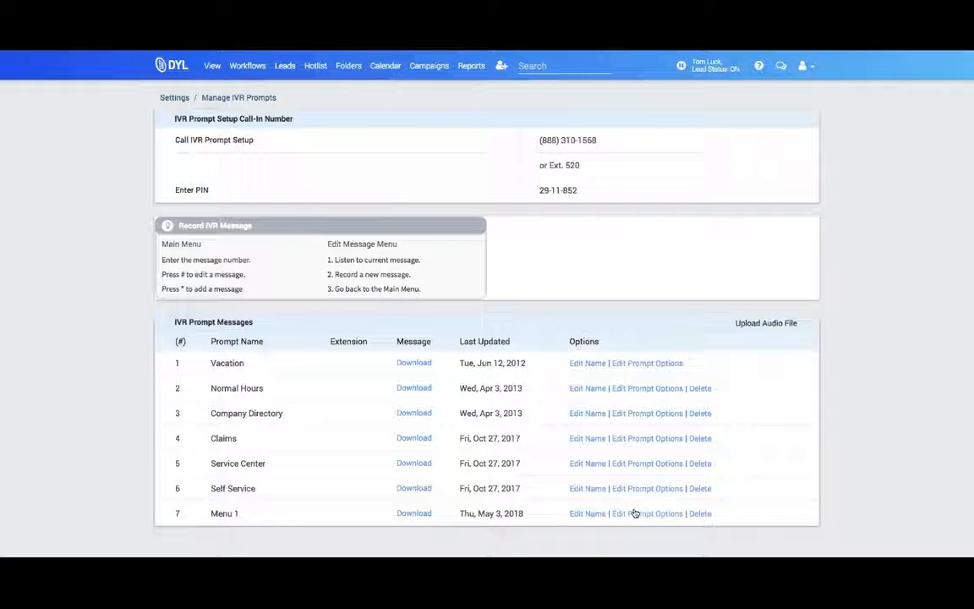
# - Add a Menu 1 prompt option routing digit 1 to the Commercial Sales ring group
pyautogui.click(647, 513)
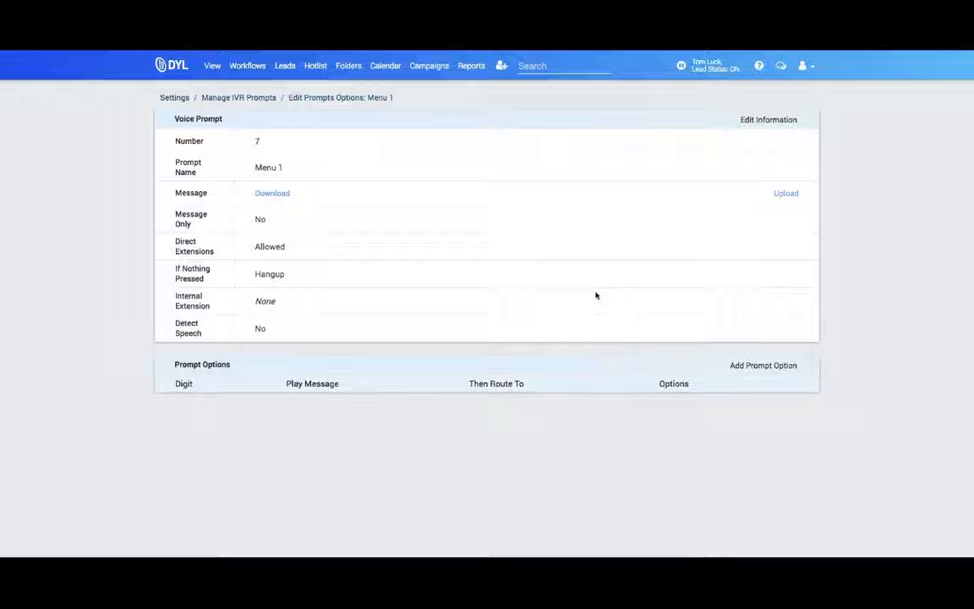
pyautogui.click(762, 365)
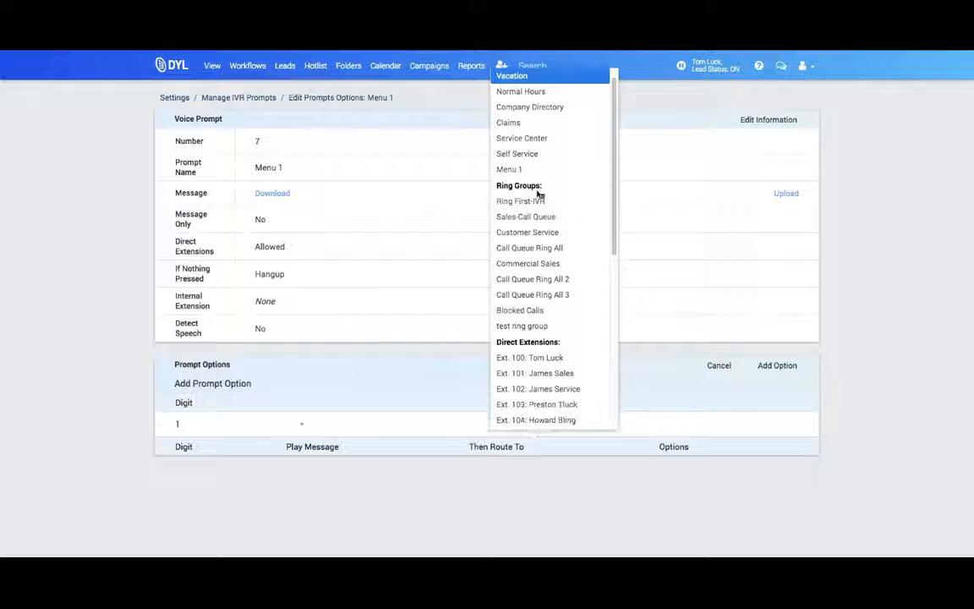
pyautogui.moveTo(528, 263)
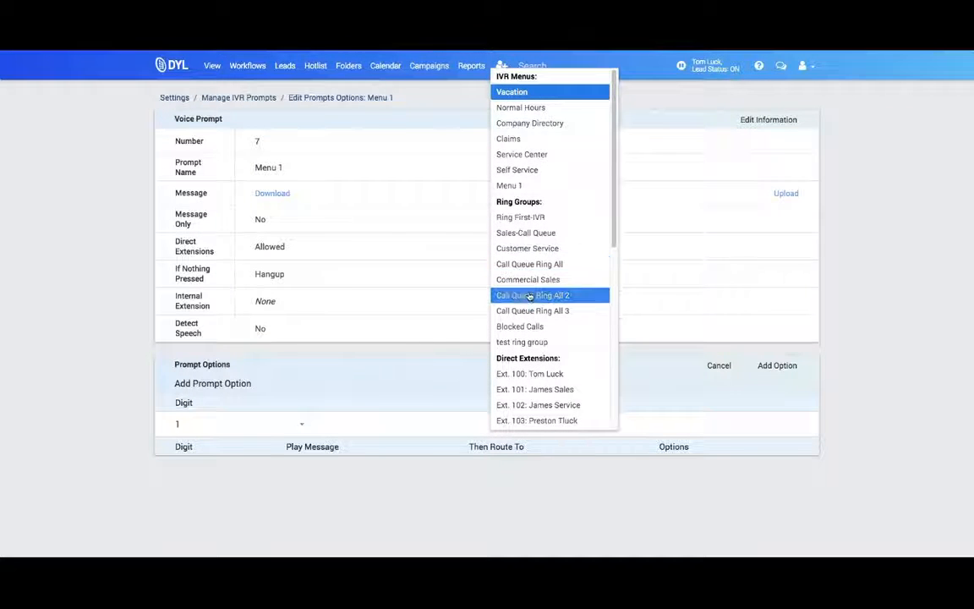
pyautogui.click(527, 279)
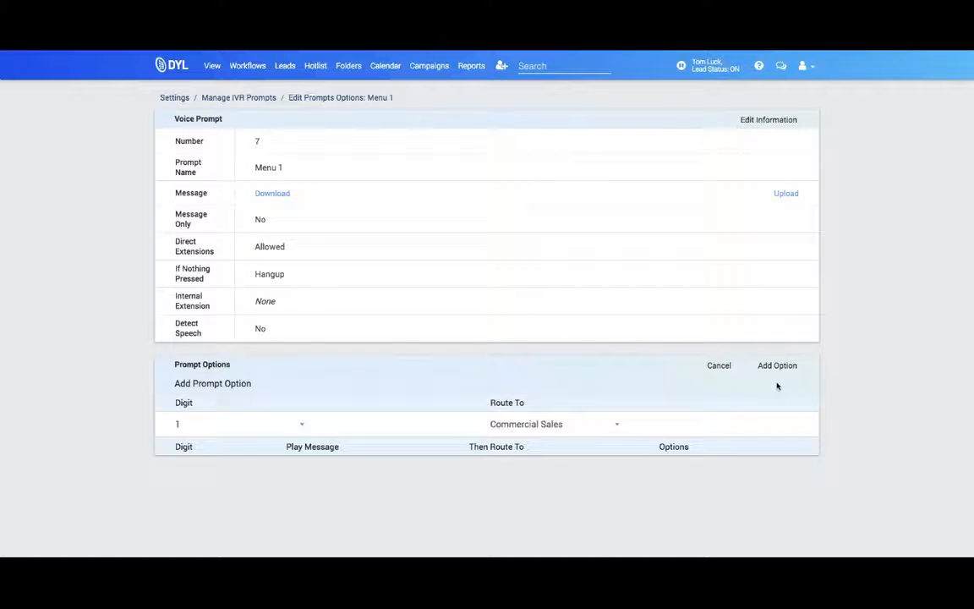
pyautogui.click(776, 364)
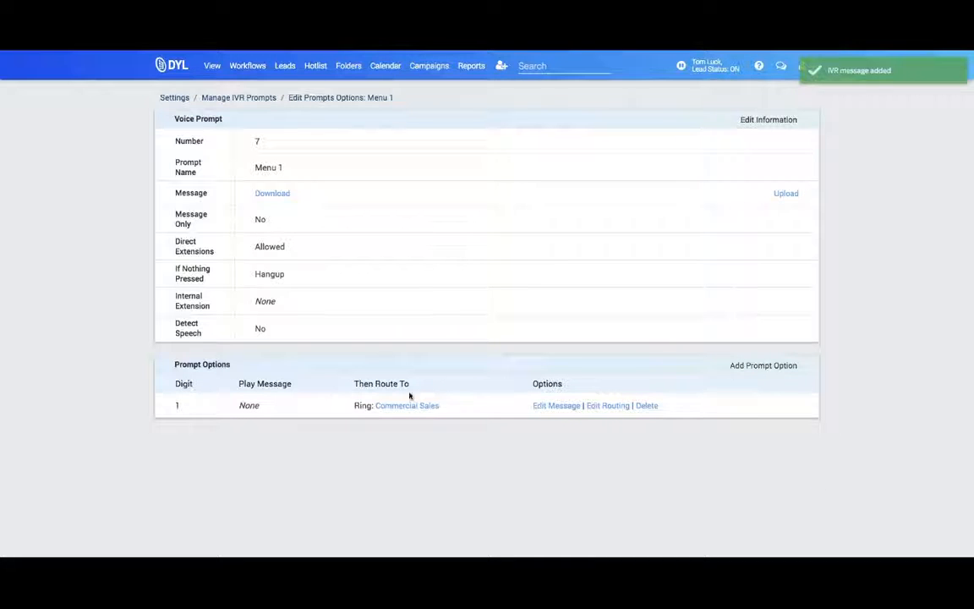
pyautogui.moveTo(709, 552)
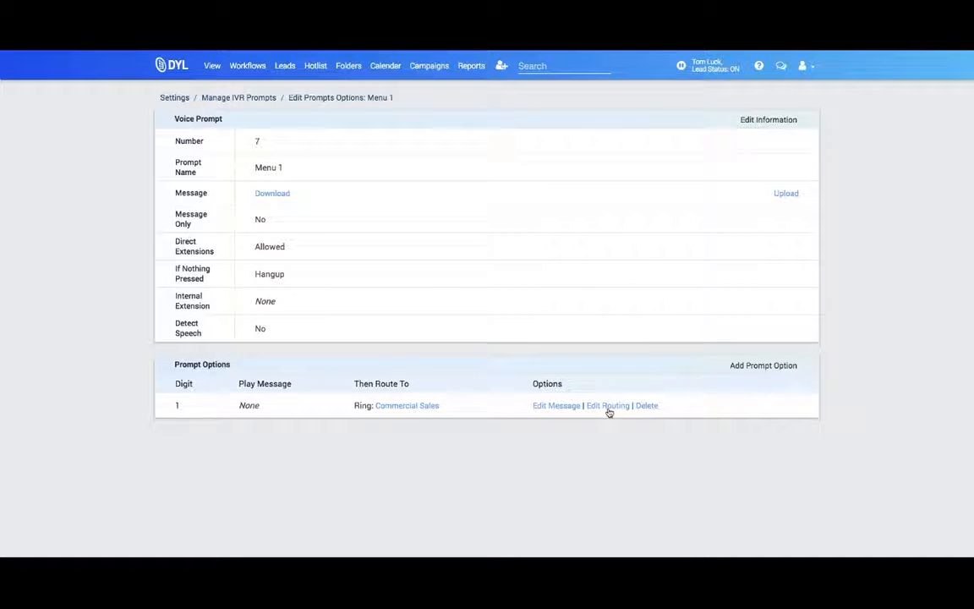
pyautogui.click(608, 405)
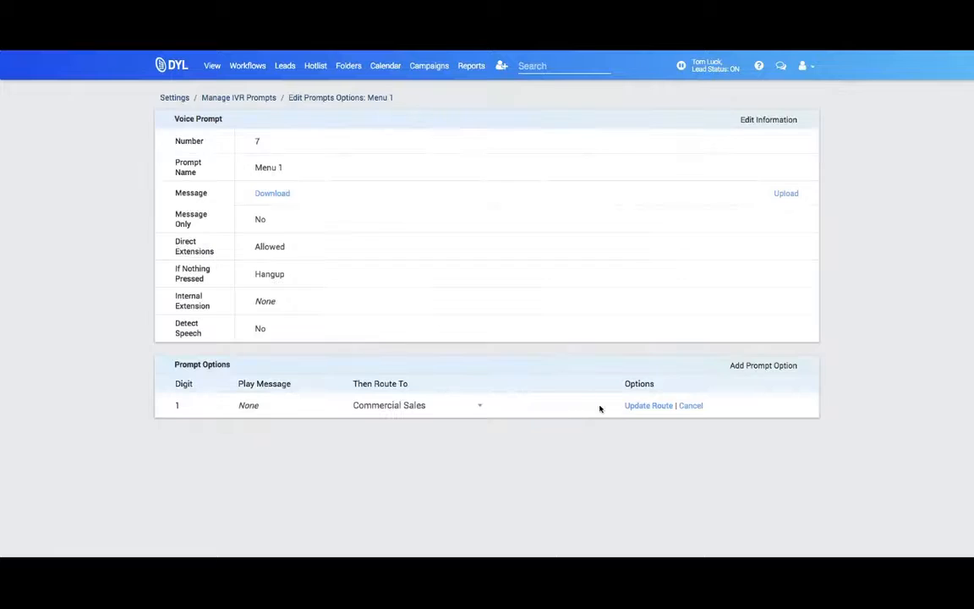
pyautogui.click(415, 405)
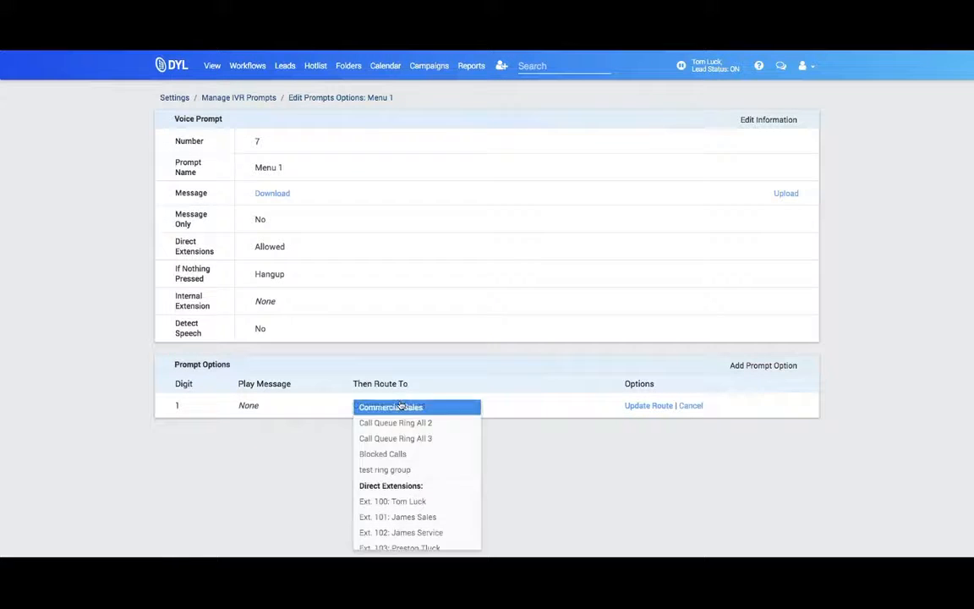
pyautogui.scroll(-3)
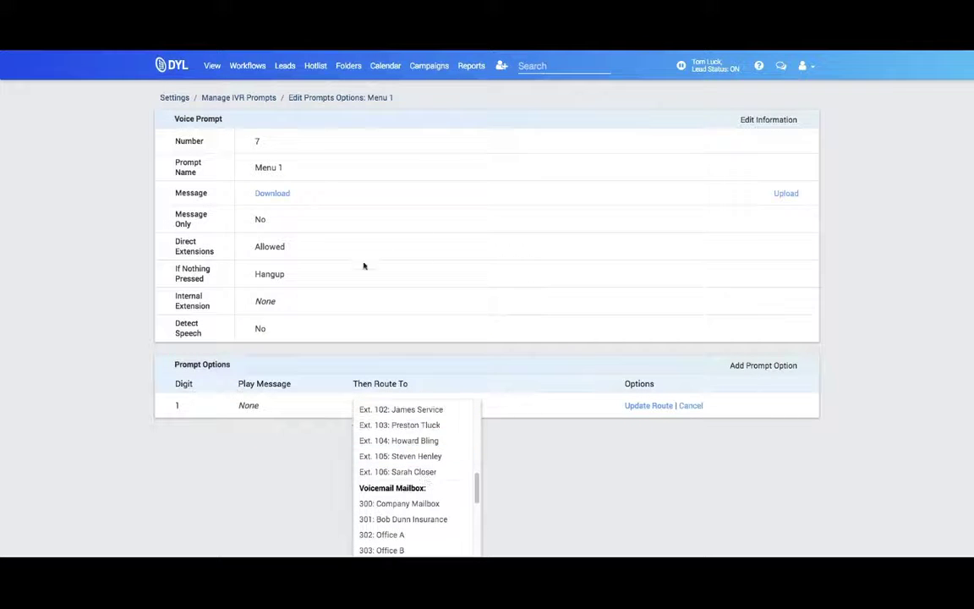
pyautogui.moveTo(431, 488)
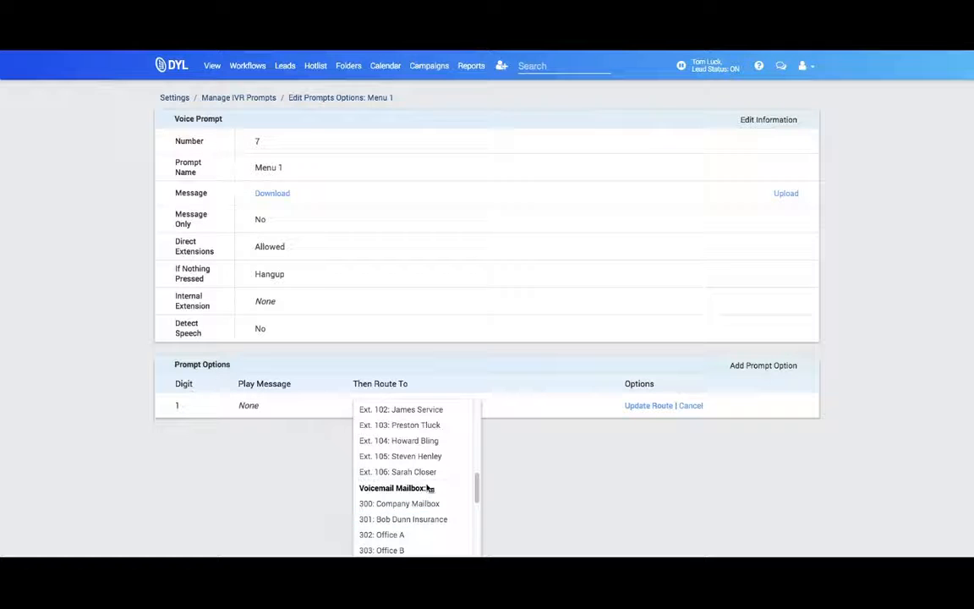
pyautogui.click(390, 405)
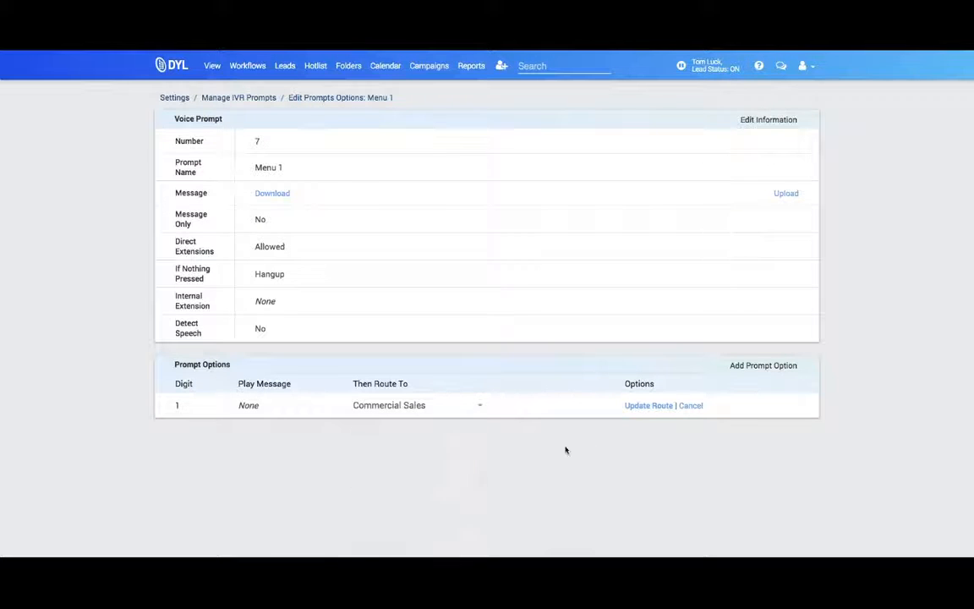
pyautogui.click(648, 405)
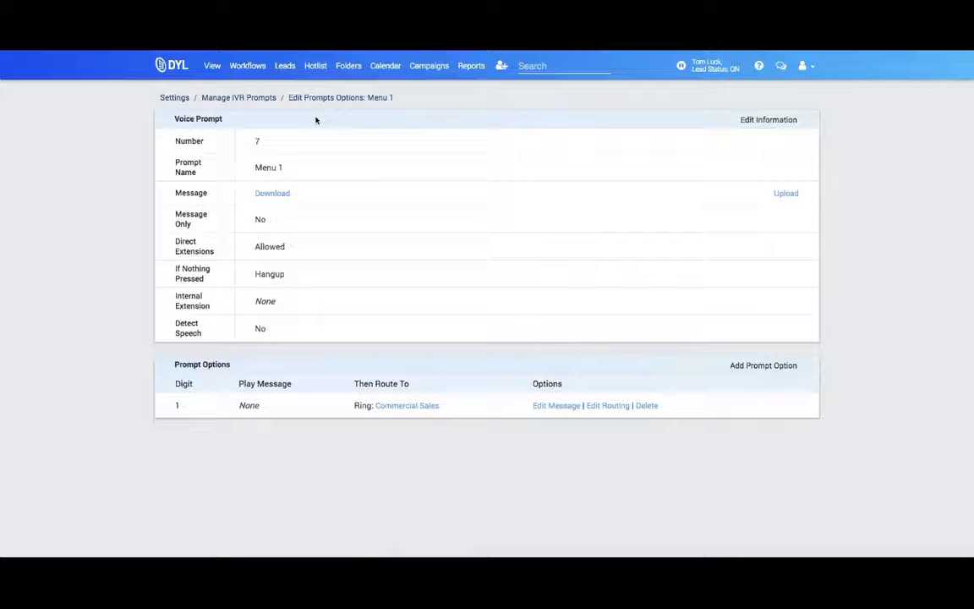
pyautogui.moveTo(295, 166)
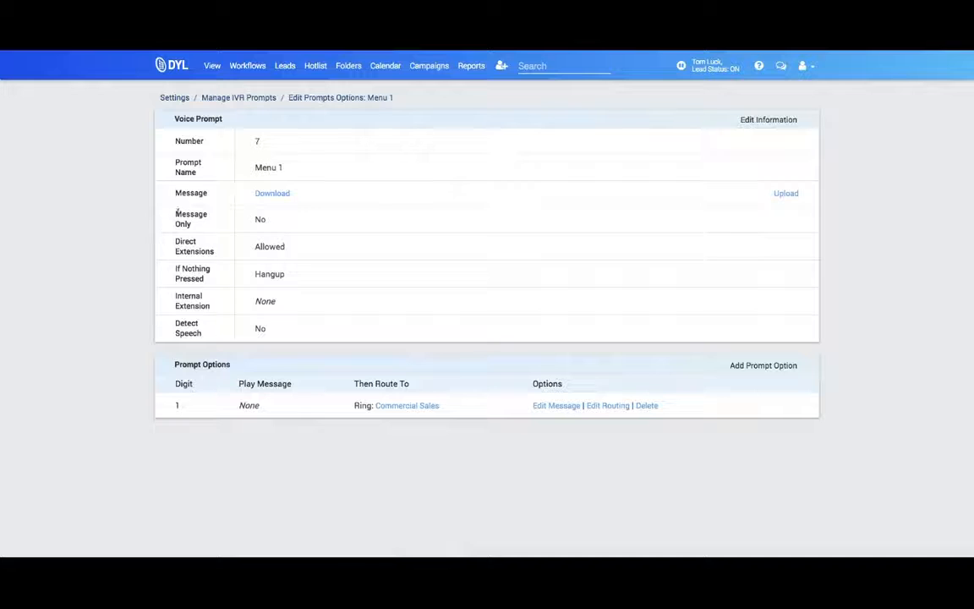
# - Set Menu 1's Direct Extensions to Not Allowed and If Nothing Pressed to 300: Company Mailbox
pyautogui.click(767, 120)
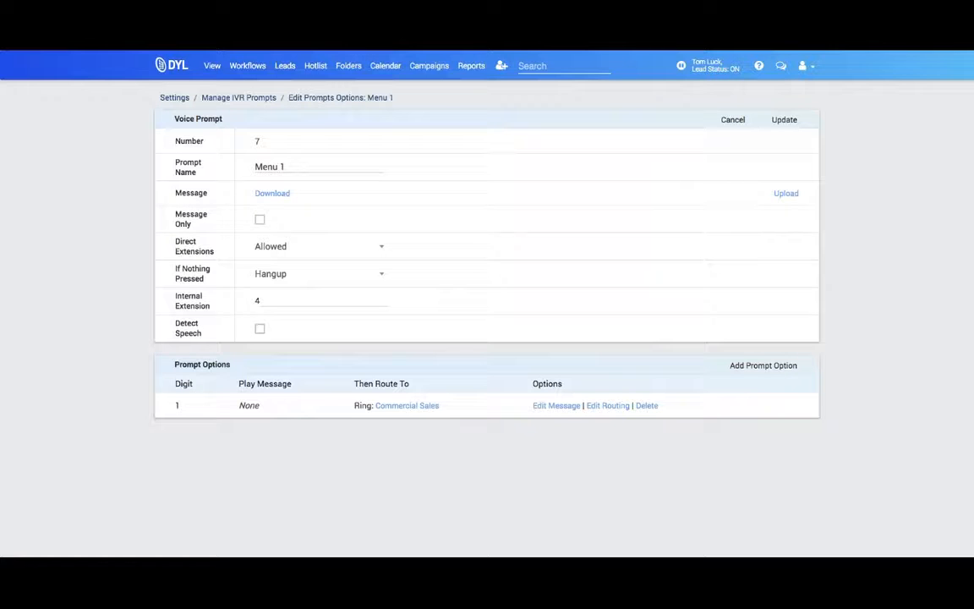
pyautogui.click(319, 246)
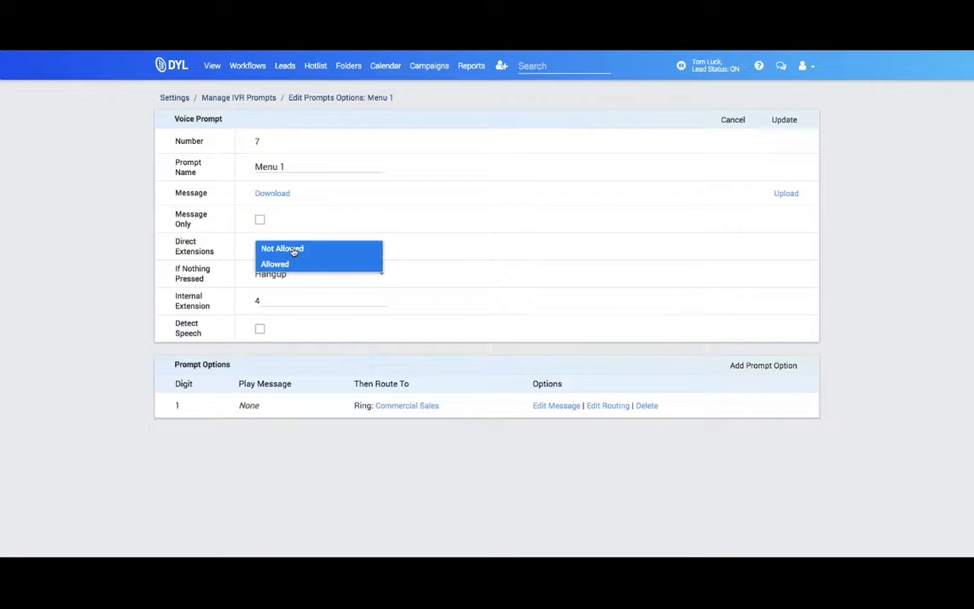
pyautogui.click(281, 248)
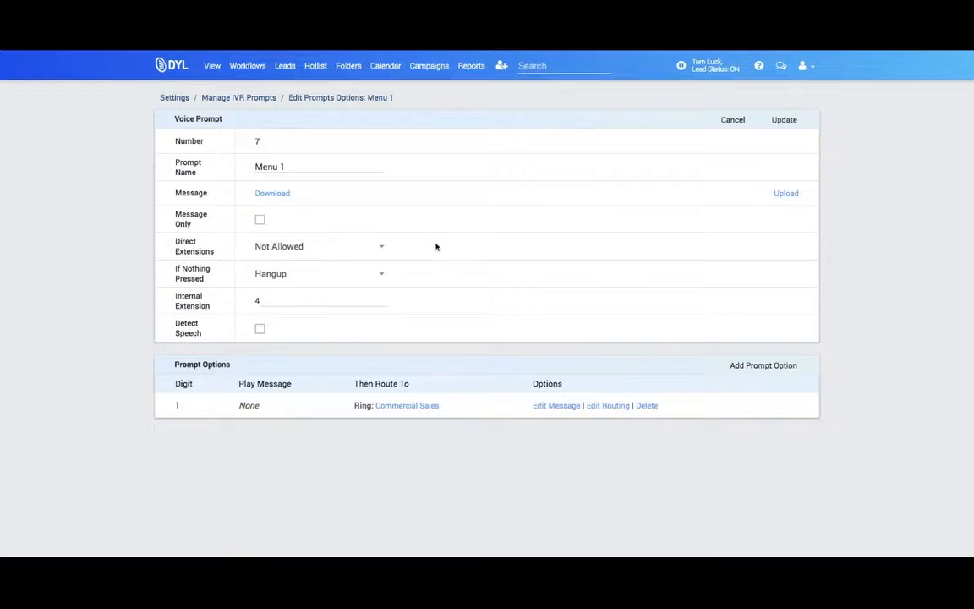
pyautogui.moveTo(250, 265)
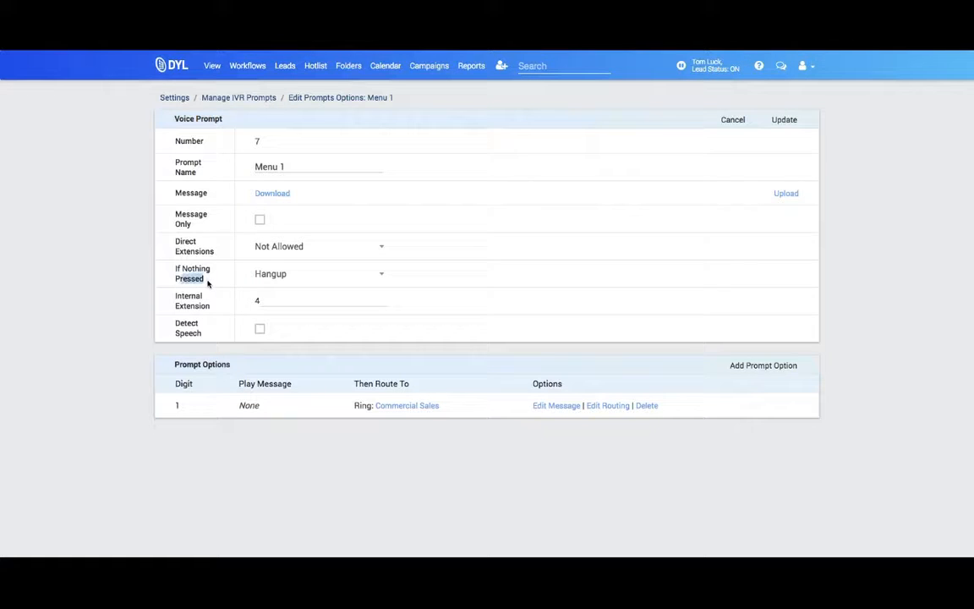
pyautogui.doubleClick(193, 273)
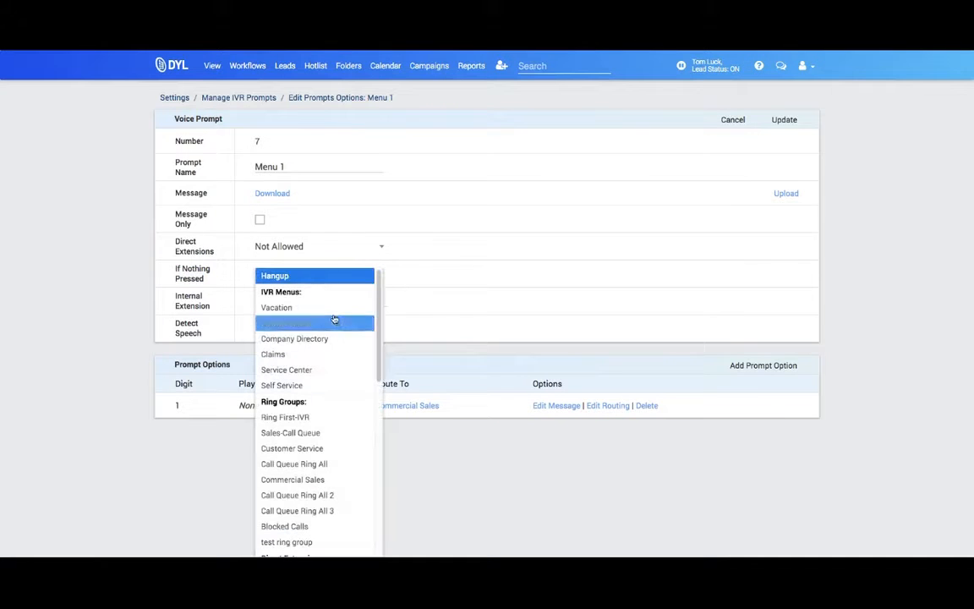
pyautogui.moveTo(314, 322)
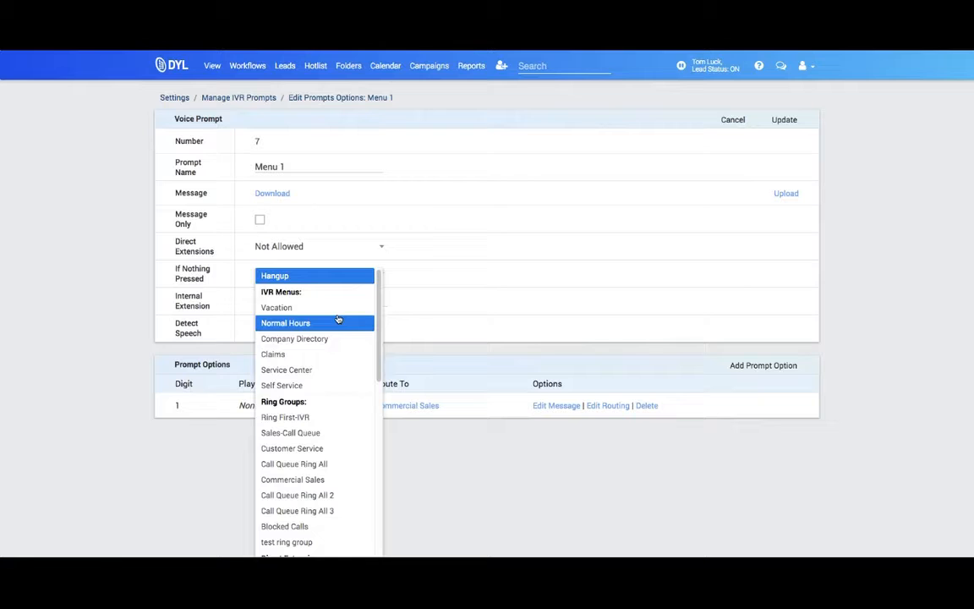
pyautogui.moveTo(338, 322)
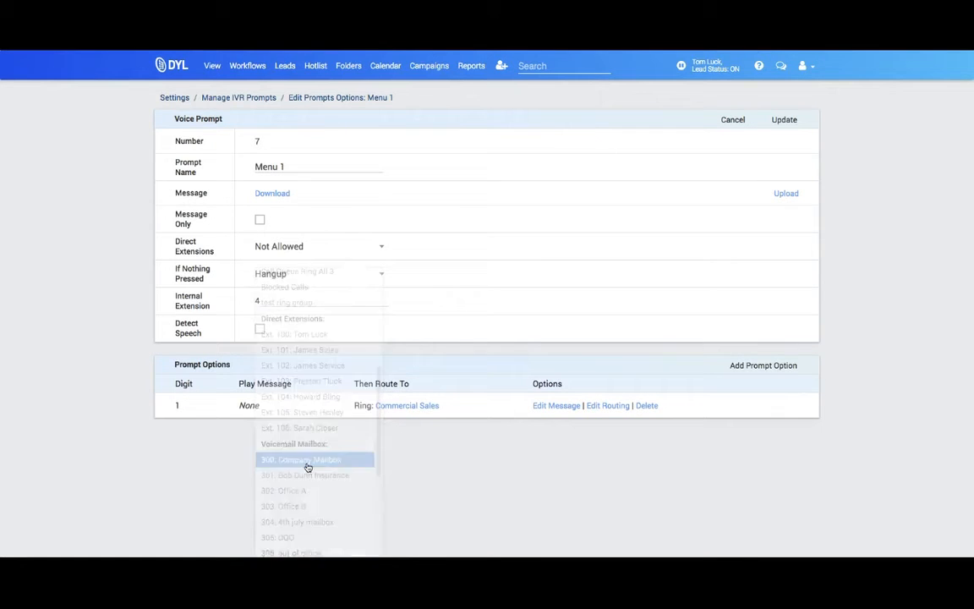
pyautogui.click(300, 459)
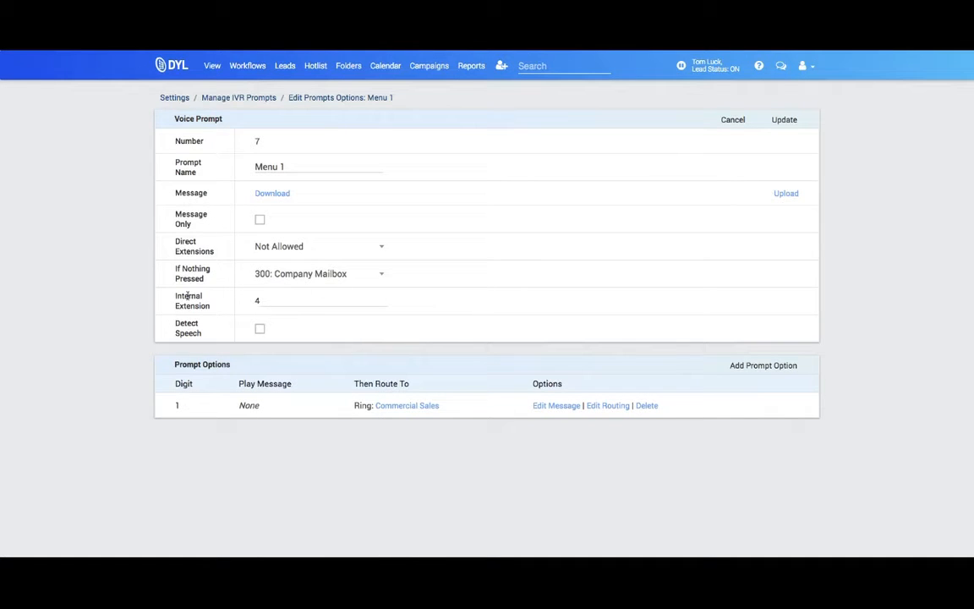